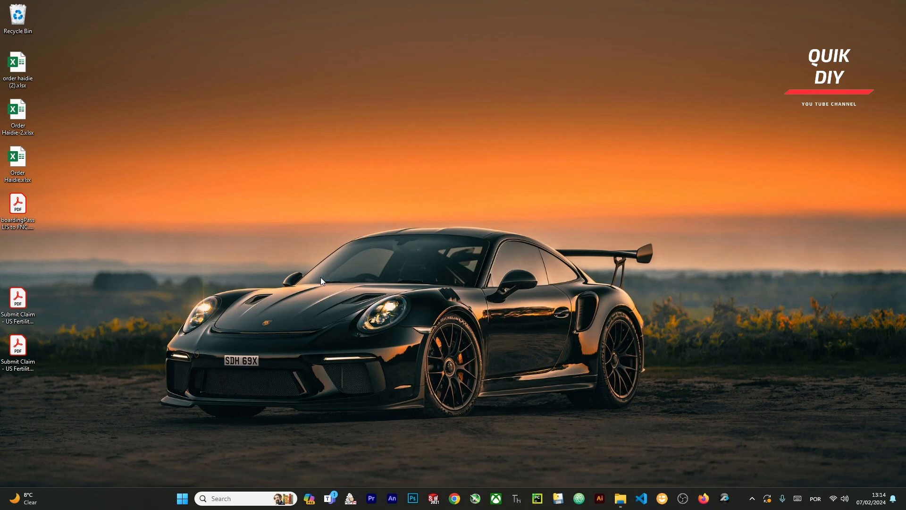
{"action": "mouse_move", "coordinate": [373, 257]}
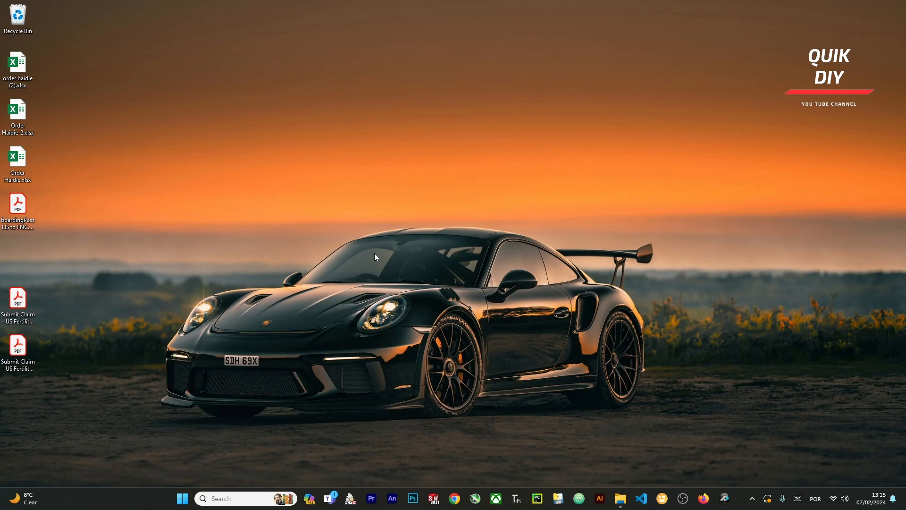
{"action": "mouse_move", "coordinate": [326, 331]}
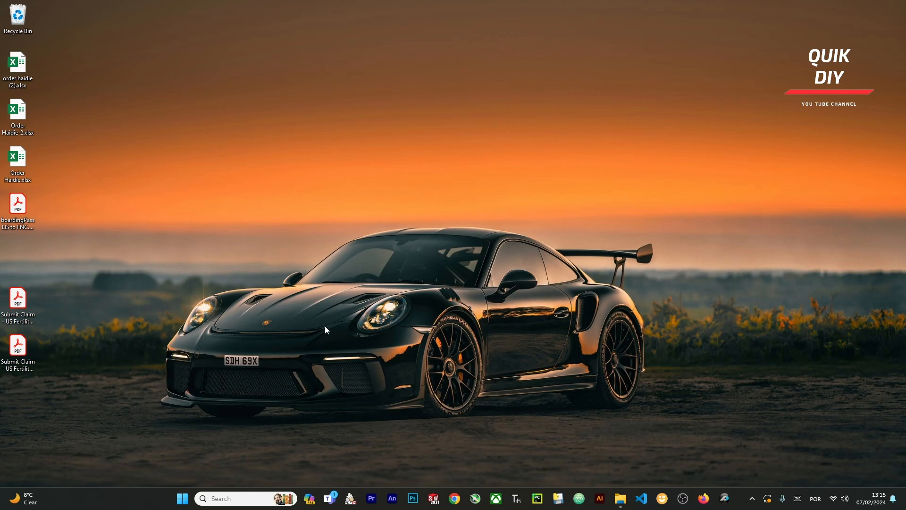
{"action": "mouse_move", "coordinate": [524, 140]}
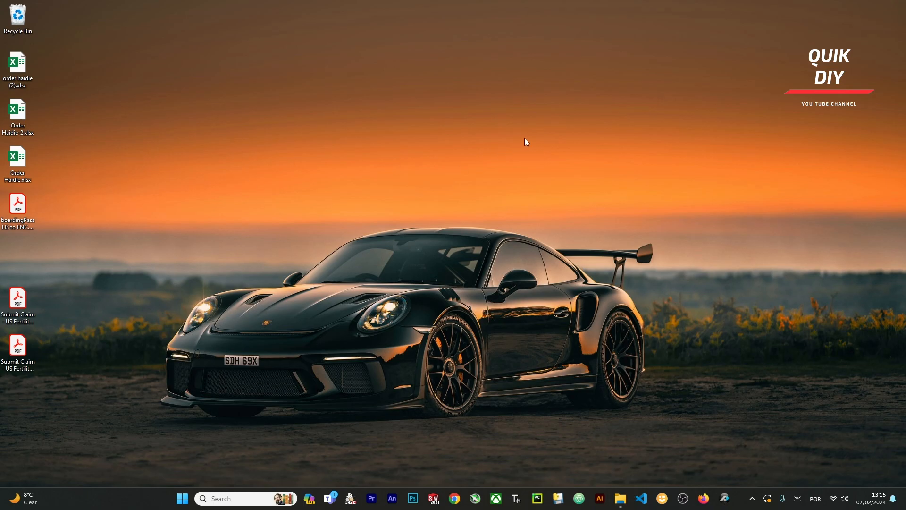
{"action": "mouse_move", "coordinate": [475, 187]}
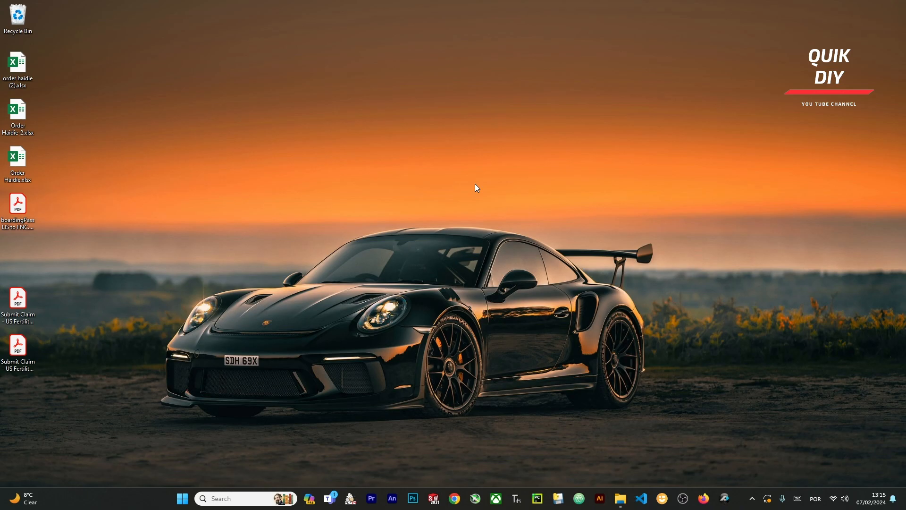
{"action": "mouse_move", "coordinate": [442, 489]}
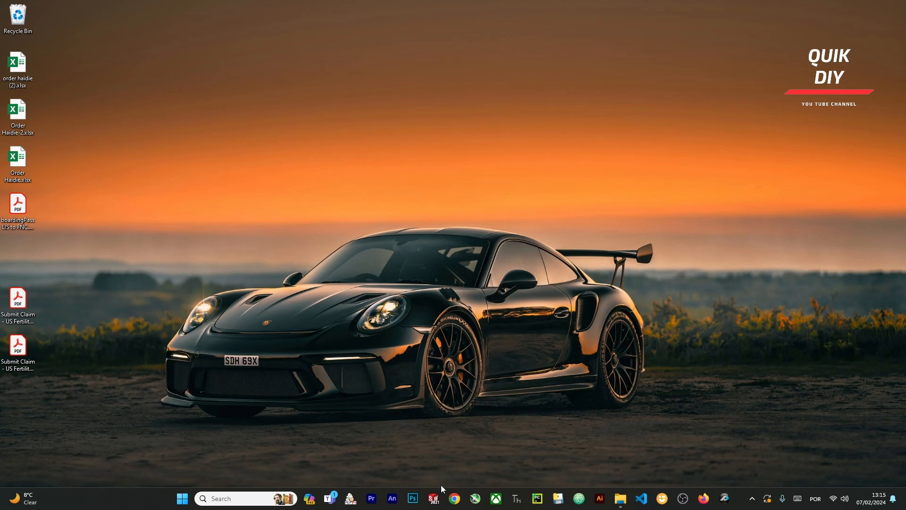
- Google 'msi afterburner' in Chrome and open the official msi.com Afterburner result
{"action": "left_click", "coordinate": [456, 498]}
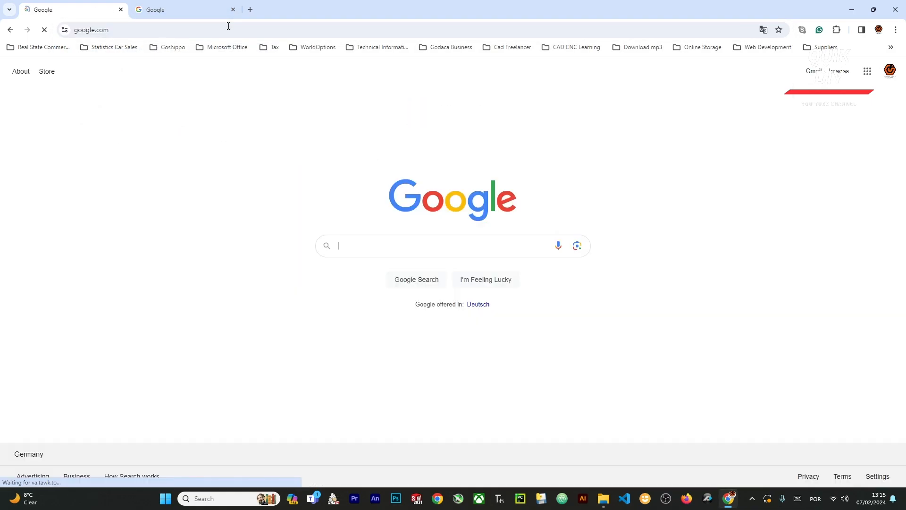
{"action": "type", "text": "msi"}
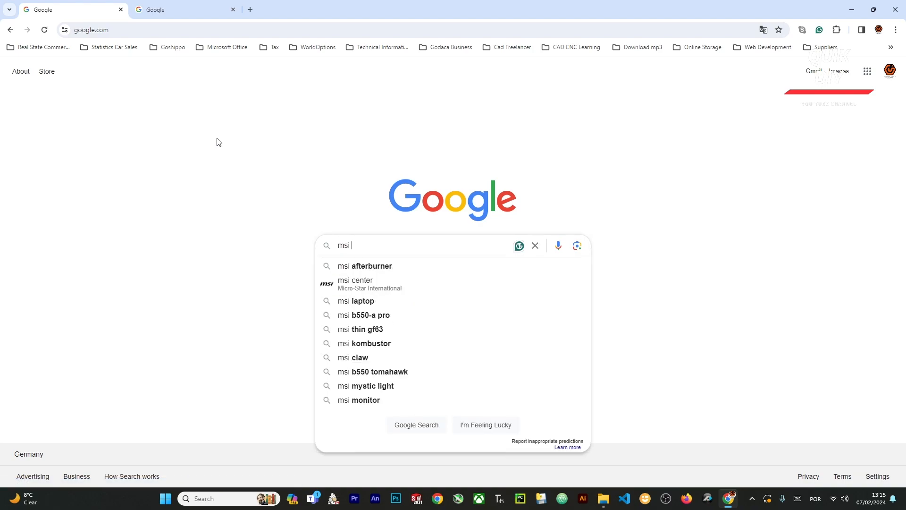
{"action": "left_click", "coordinate": [365, 266]}
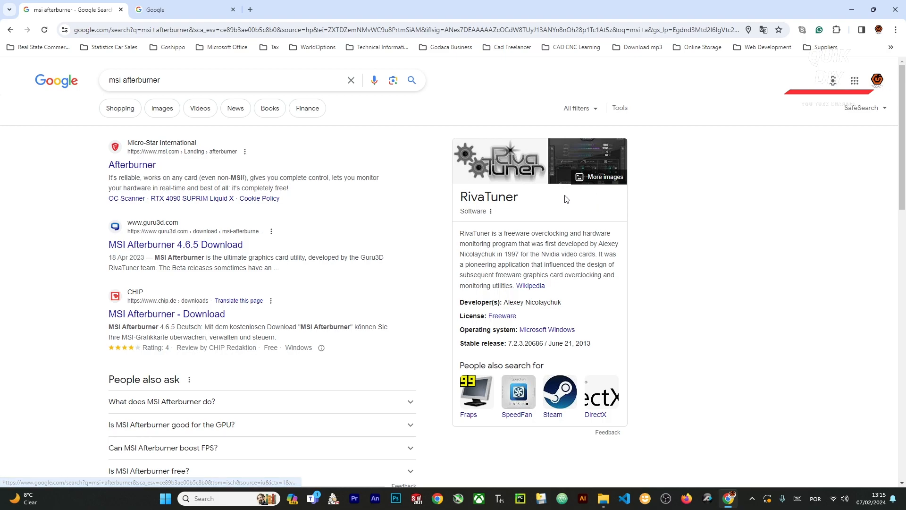
{"action": "mouse_move", "coordinate": [140, 176]}
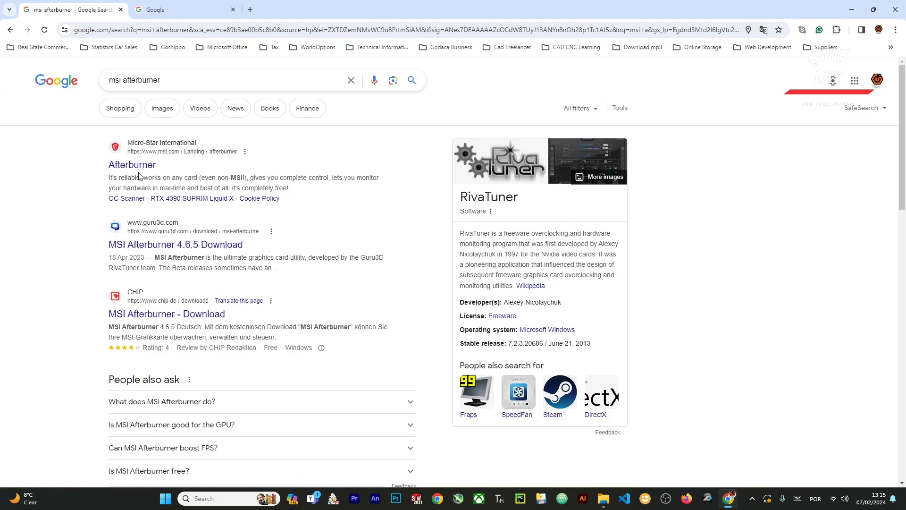
{"action": "mouse_move", "coordinate": [133, 202]}
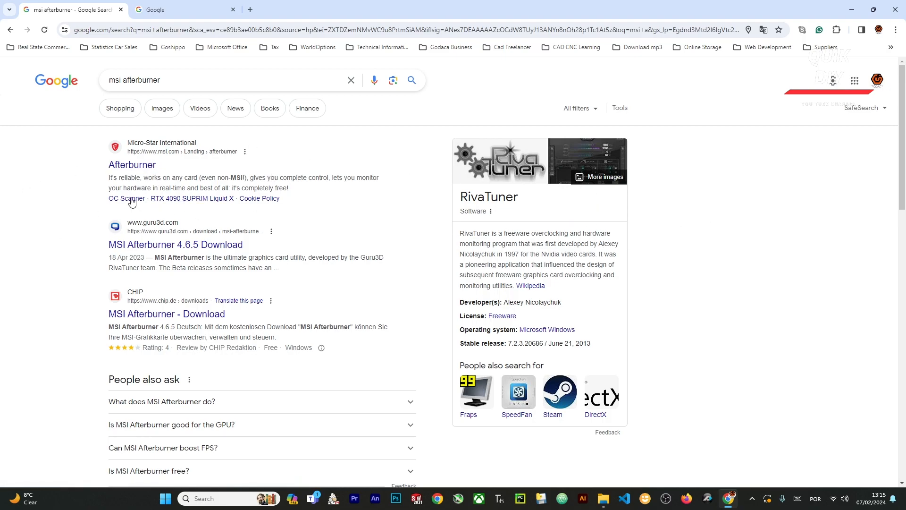
{"action": "left_click", "coordinate": [132, 165]}
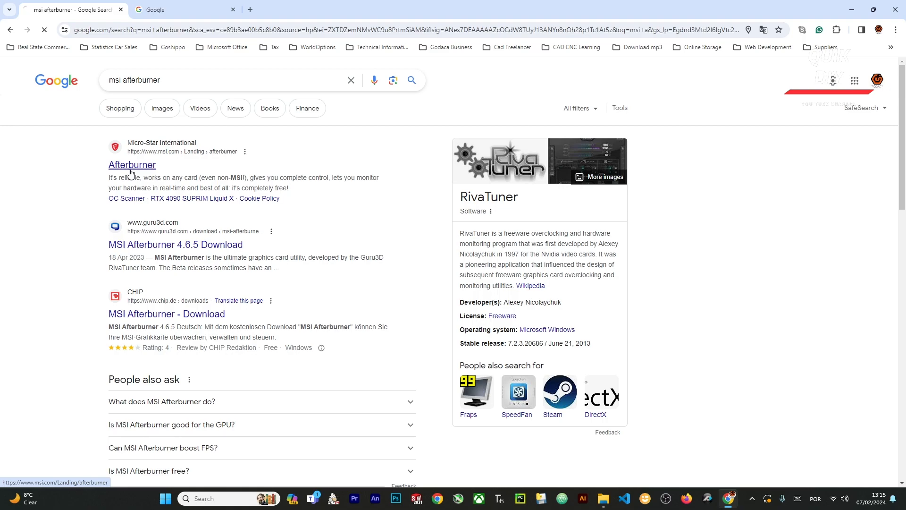
- Accept the cookie notice and download the Afterburner installer from msi.com
{"action": "left_click", "coordinate": [131, 165]}
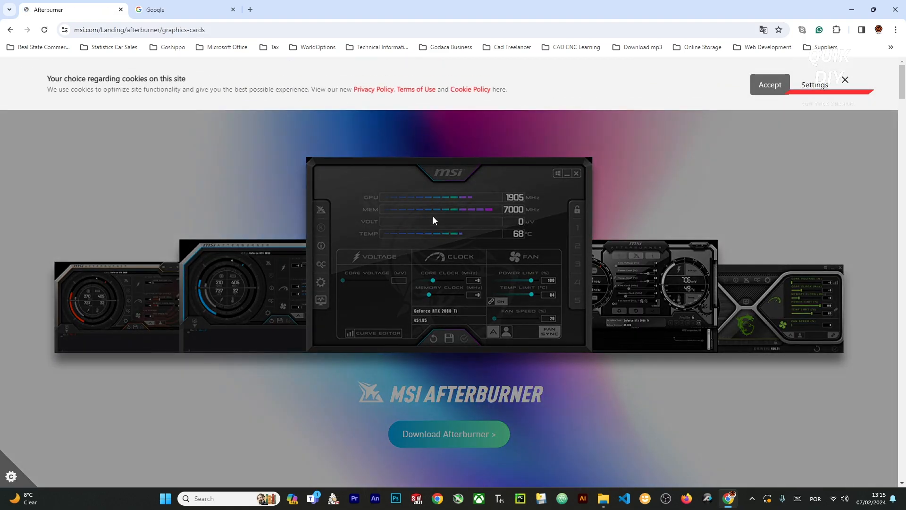
{"action": "left_click", "coordinate": [769, 84]}
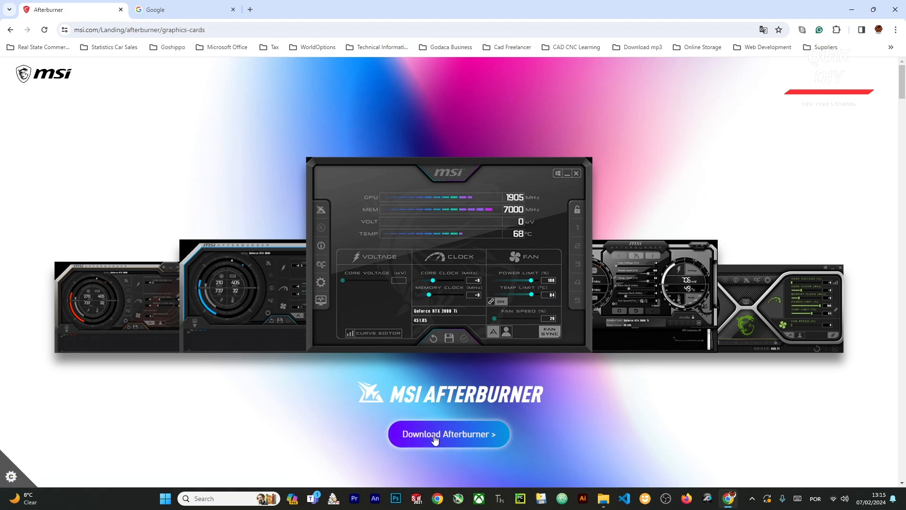
{"action": "left_click", "coordinate": [448, 434]}
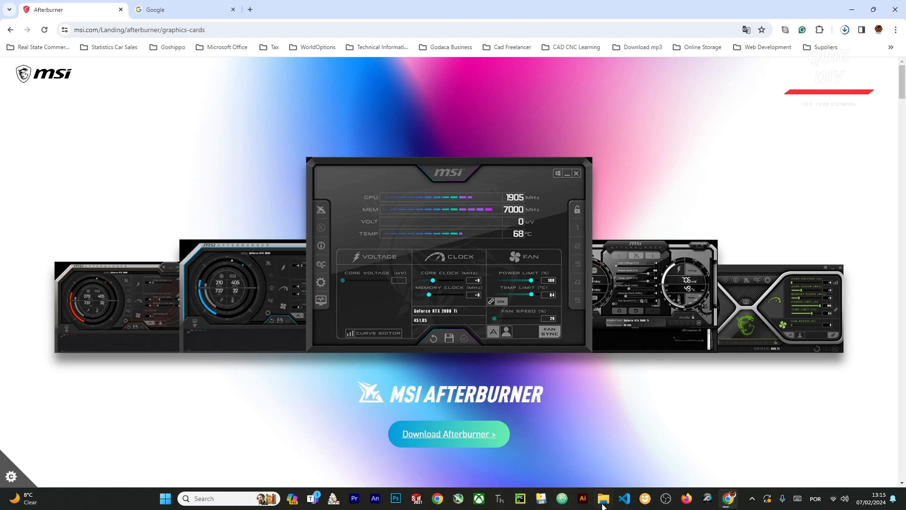
{"action": "left_click", "coordinate": [603, 498]}
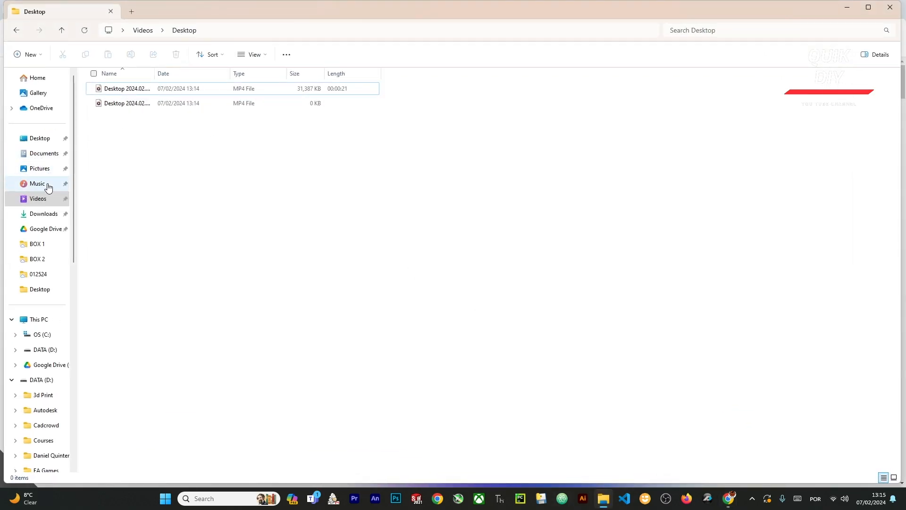
- Open MSIAfterburnerSetup.zip from Downloads and run MSIAfterburnerSetup465.exe
{"action": "left_click", "coordinate": [42, 214]}
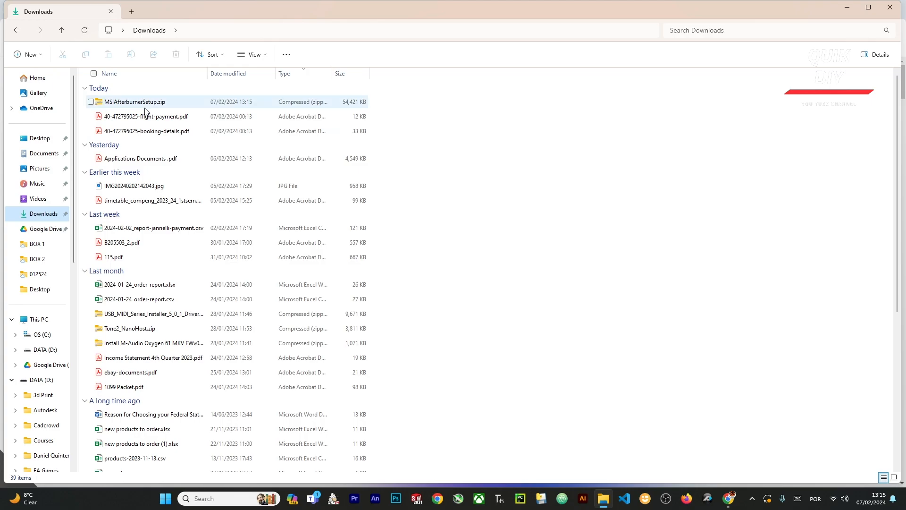
{"action": "double_click", "coordinate": [137, 101]}
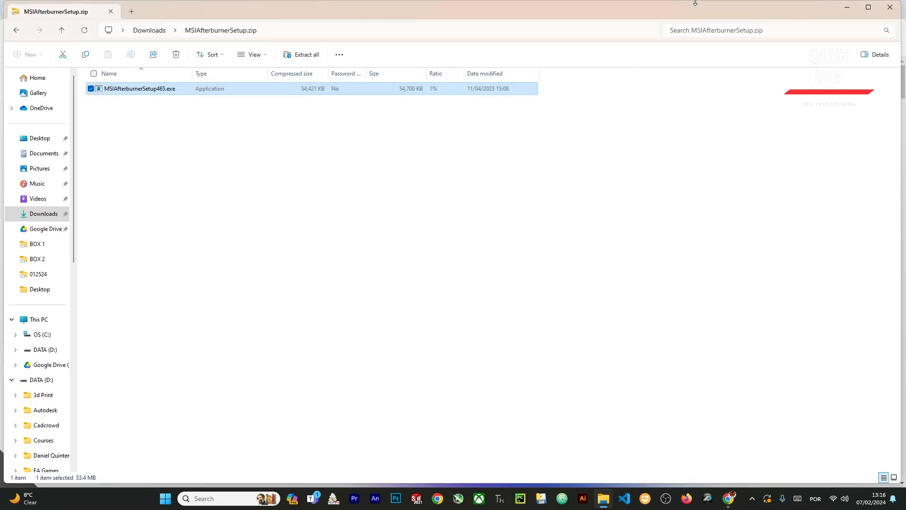
{"action": "double_click", "coordinate": [137, 88]}
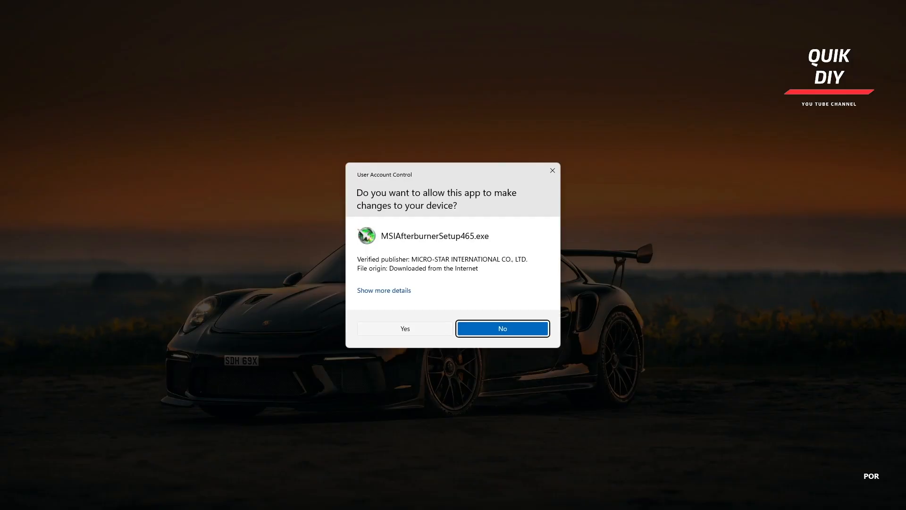
- Allow changes, accept the license, keep both components, and start installing Afterburner
{"action": "left_click", "coordinate": [405, 328]}
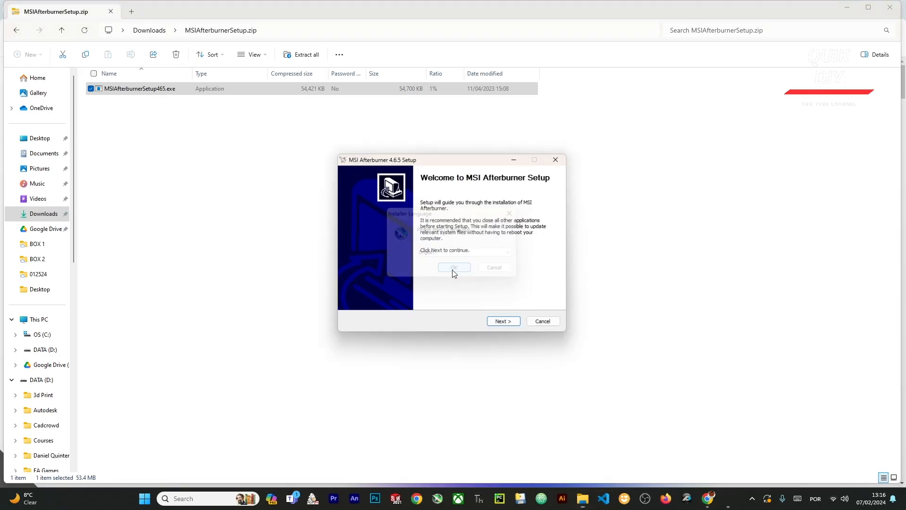
{"action": "left_click", "coordinate": [454, 267]}
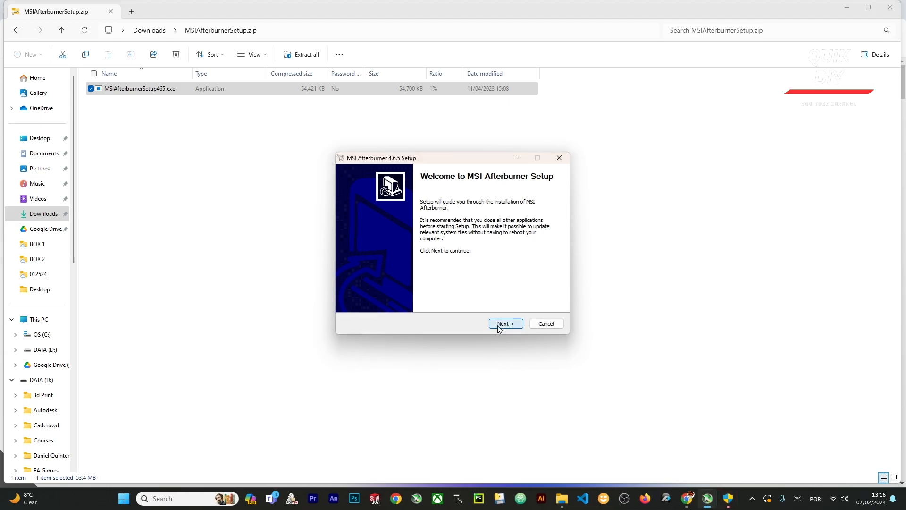
{"action": "left_click", "coordinate": [506, 324]}
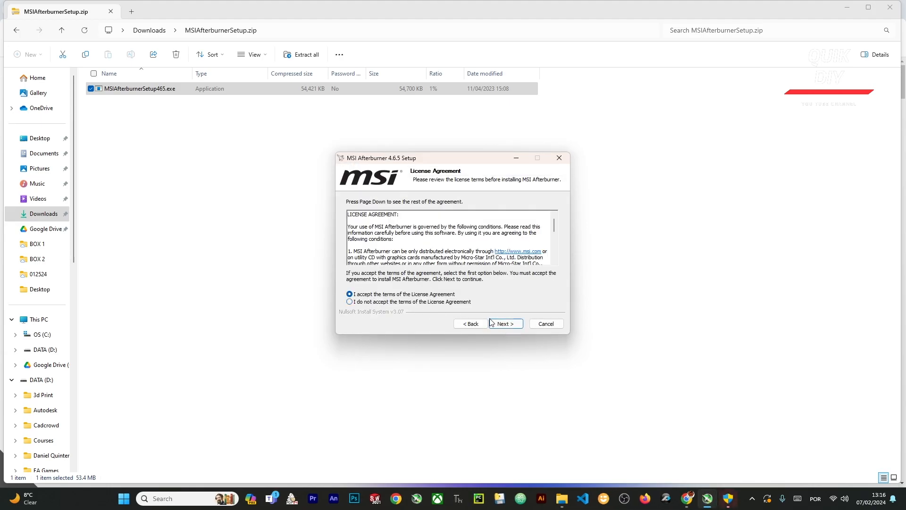
{"action": "left_click", "coordinate": [505, 323]}
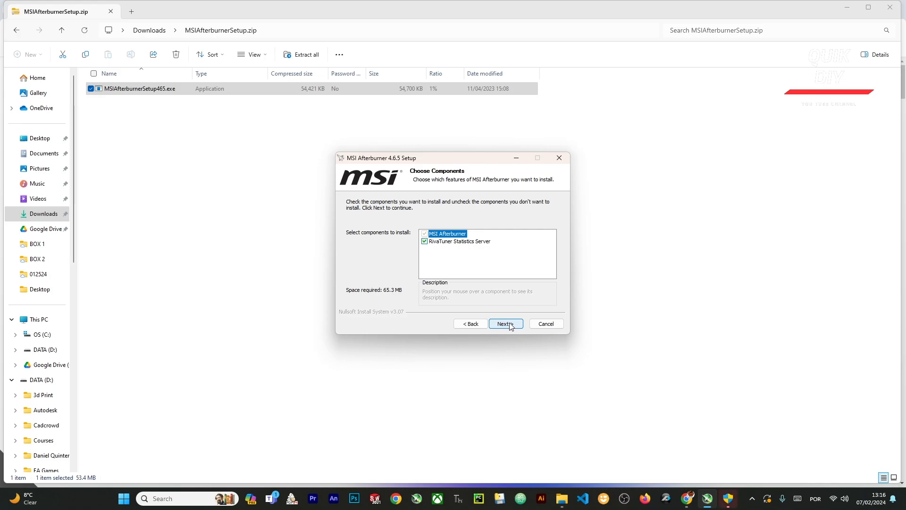
{"action": "left_click", "coordinate": [505, 323]}
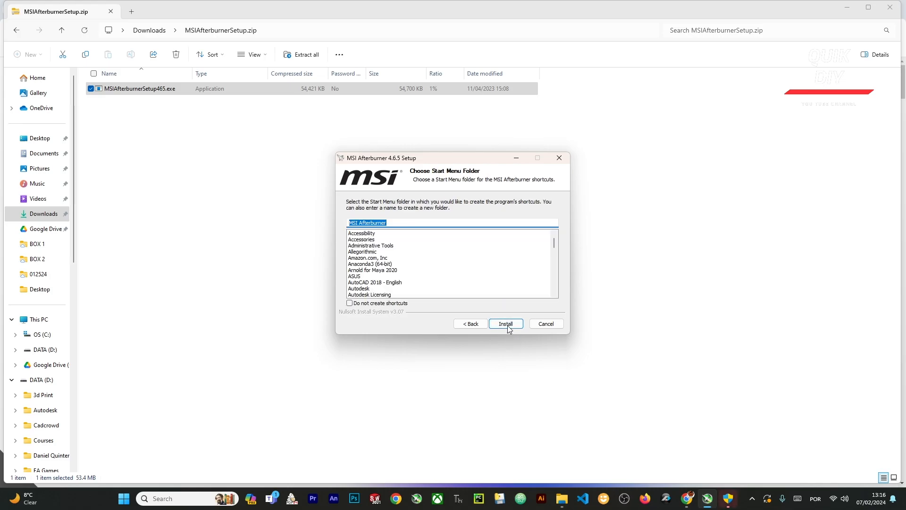
{"action": "left_click", "coordinate": [505, 323]}
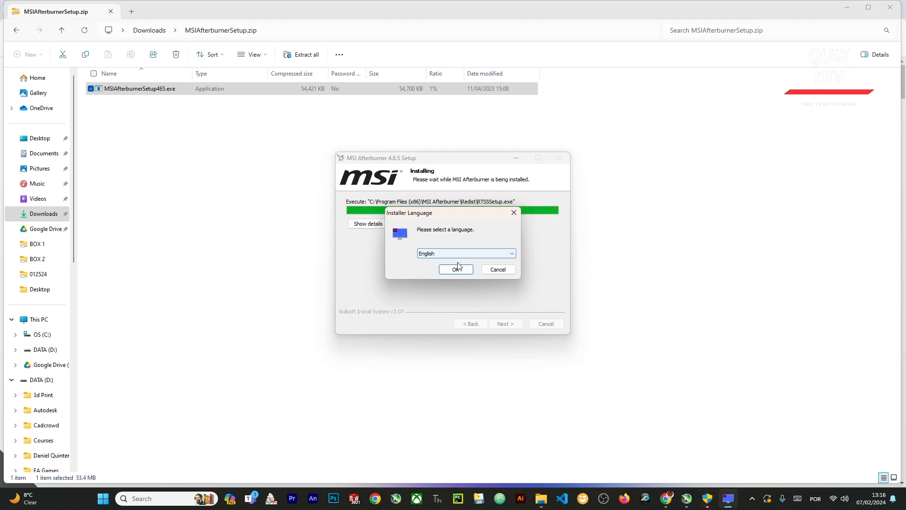
- Install RivaTuner in English with its license accepted, moving its window aside
{"action": "left_click", "coordinate": [455, 269]}
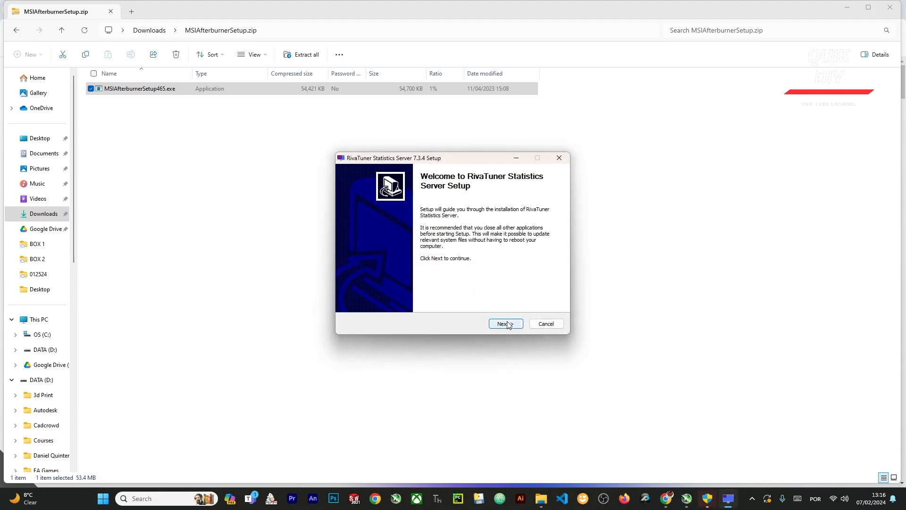
{"action": "left_click", "coordinate": [503, 323]}
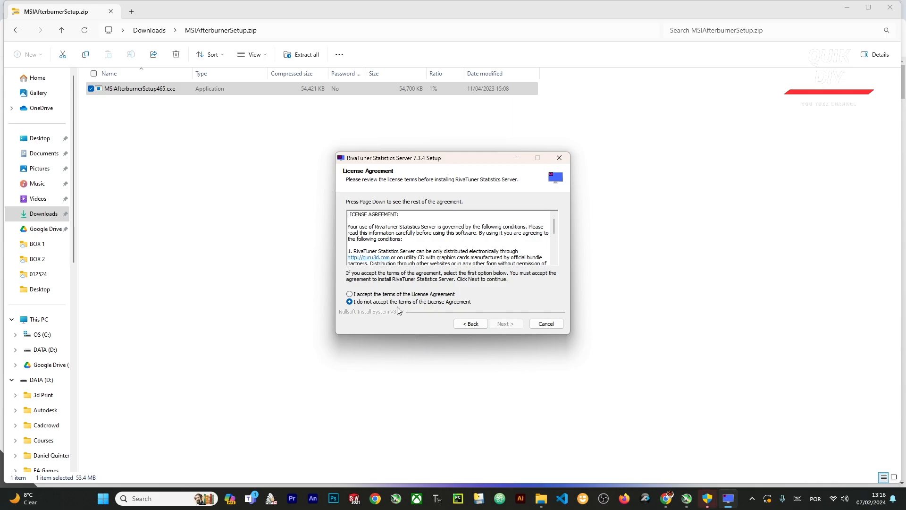
{"action": "left_click", "coordinate": [349, 293]}
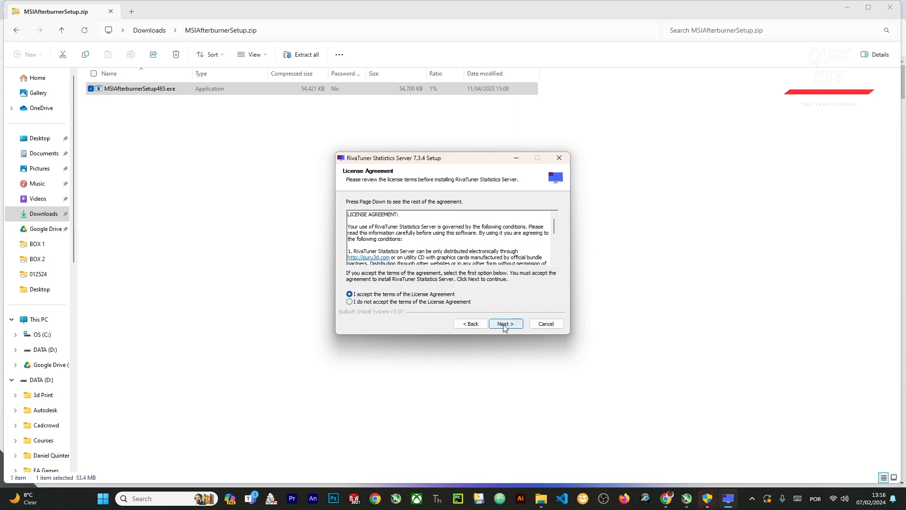
{"action": "left_click", "coordinate": [505, 323]}
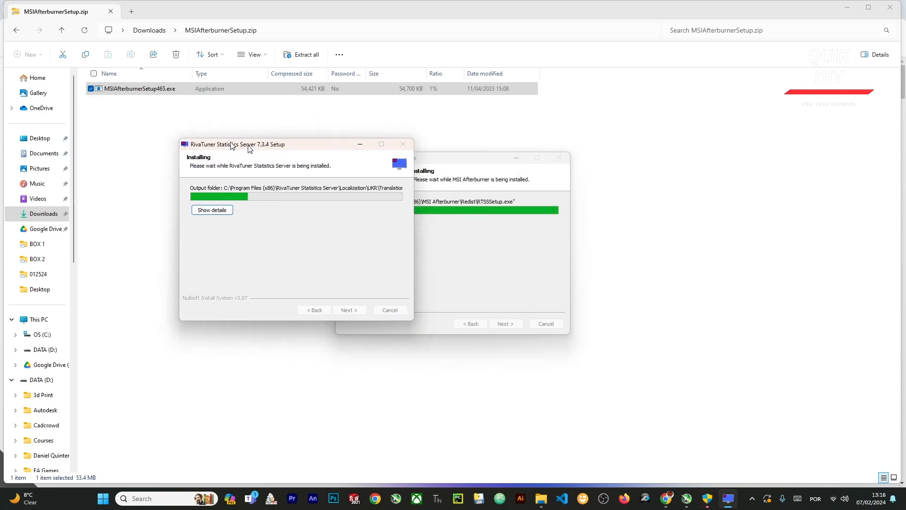
{"action": "left_click_drag", "start_coordinate": [235, 144], "coordinate": [116, 149]}
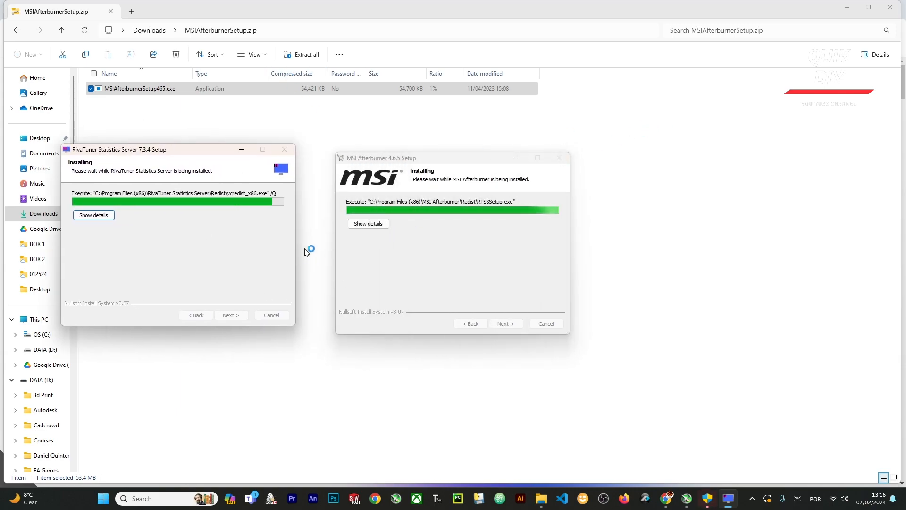
{"action": "mouse_move", "coordinate": [223, 328]}
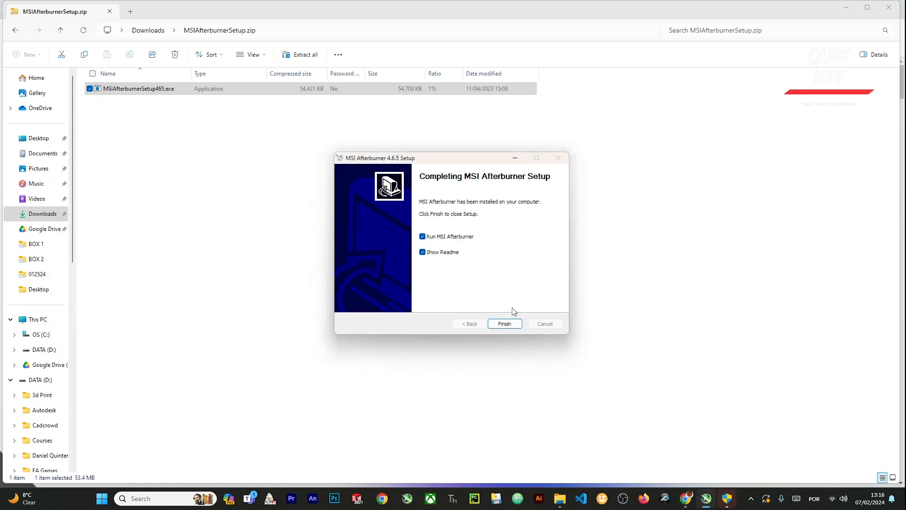
- Turn off Show Readme and finish setup, launching MSI Afterburner
{"action": "left_click", "coordinate": [422, 251]}
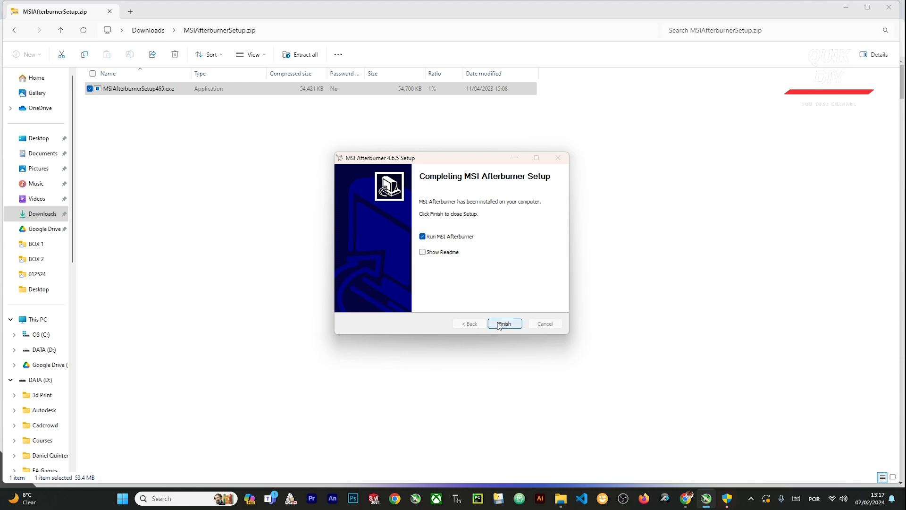
{"action": "left_click", "coordinate": [504, 324]}
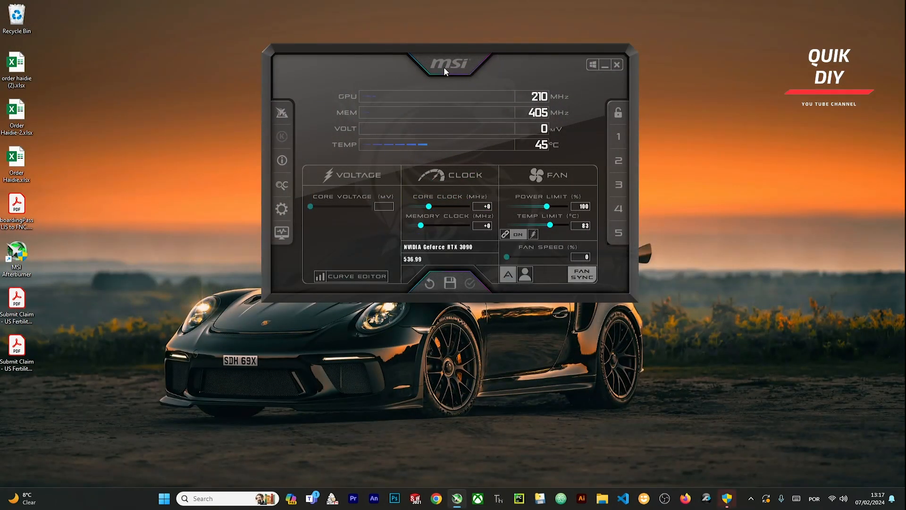
{"action": "mouse_move", "coordinate": [451, 213]}
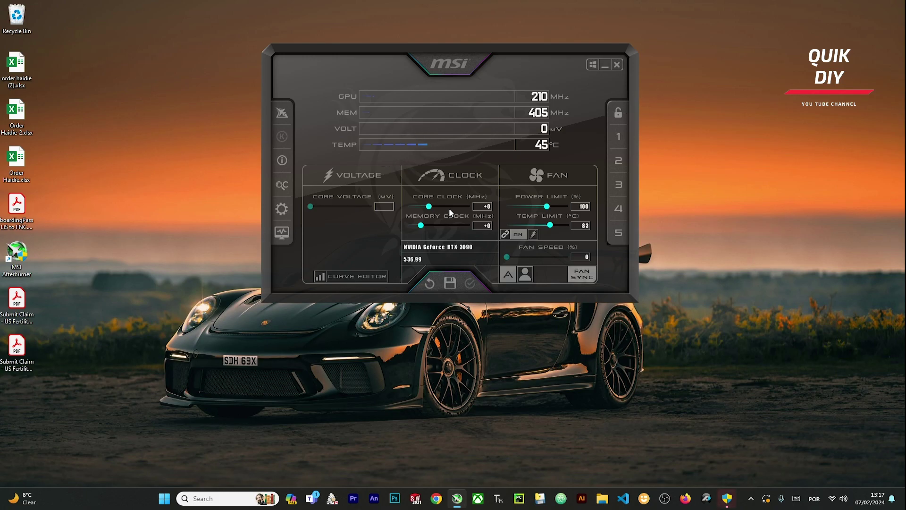
{"action": "mouse_move", "coordinate": [462, 204]}
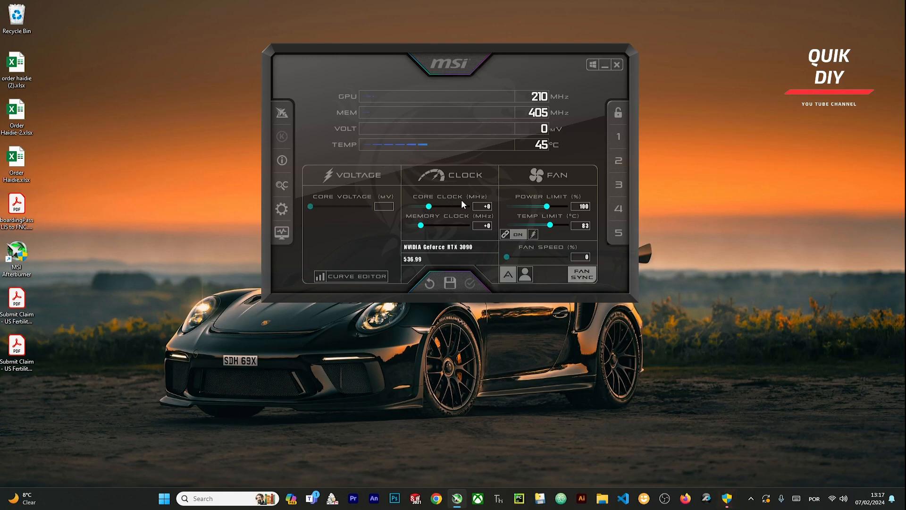
{"action": "mouse_move", "coordinate": [466, 214]}
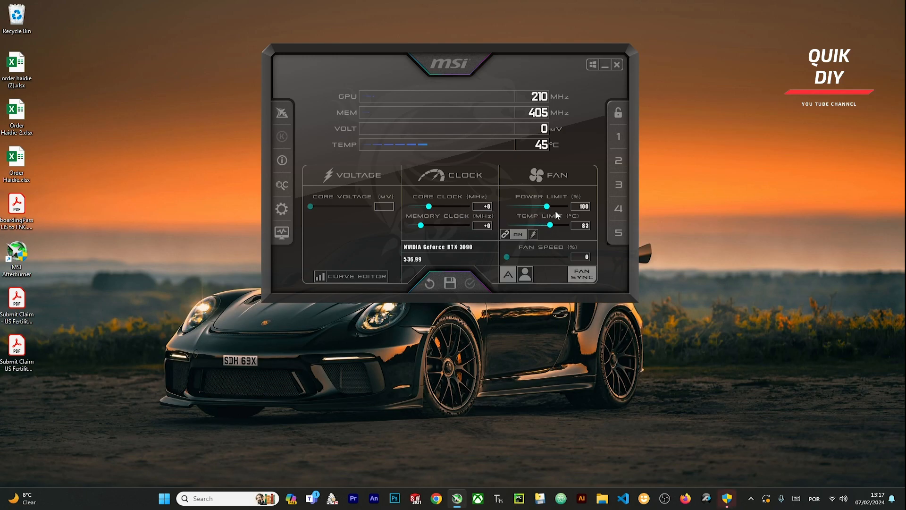
{"action": "mouse_move", "coordinate": [565, 182]}
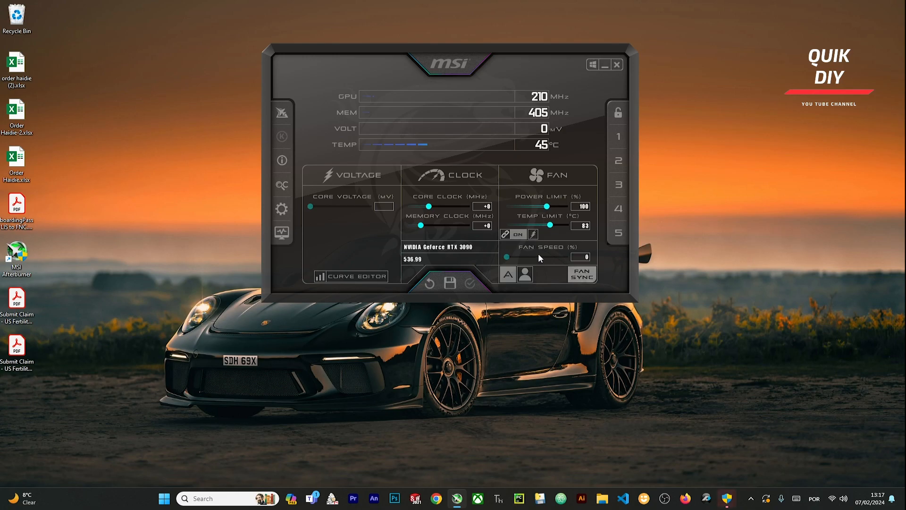
{"action": "mouse_move", "coordinate": [508, 276]}
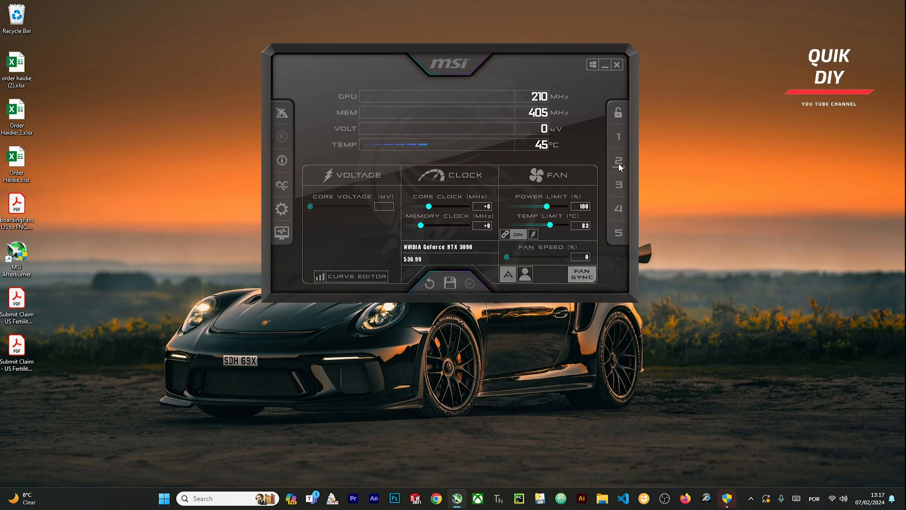
{"action": "mouse_move", "coordinate": [556, 128]}
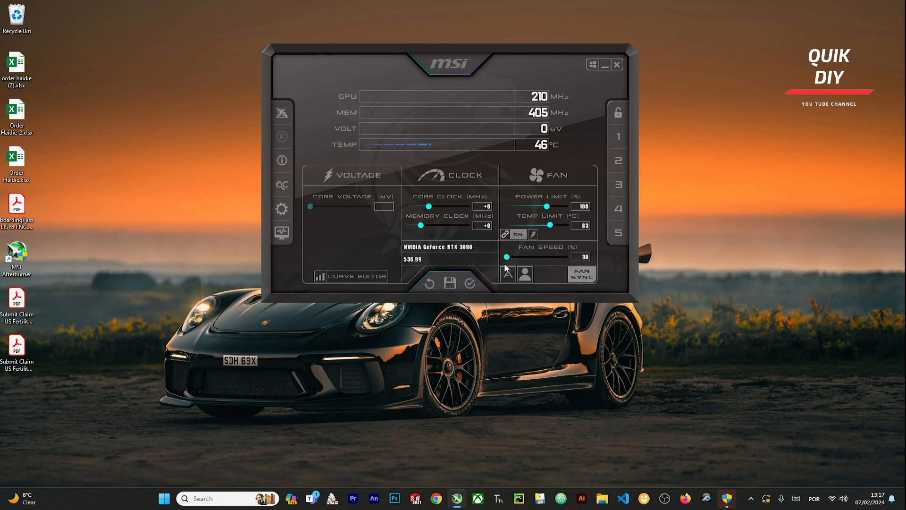
- Drag the Fan Speed slider fully right to 100%
{"action": "left_click_drag", "start_coordinate": [505, 255], "coordinate": [558, 256]}
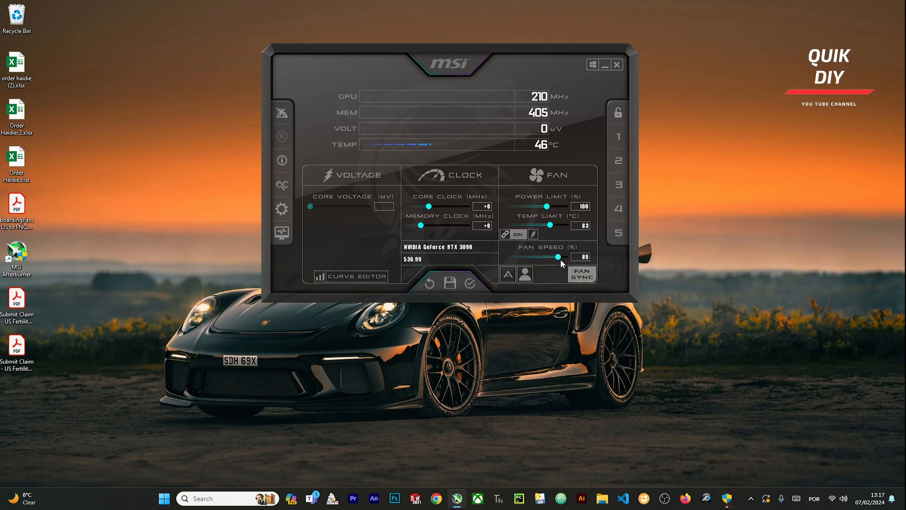
{"action": "left_click_drag", "start_coordinate": [556, 256], "coordinate": [557, 257]}
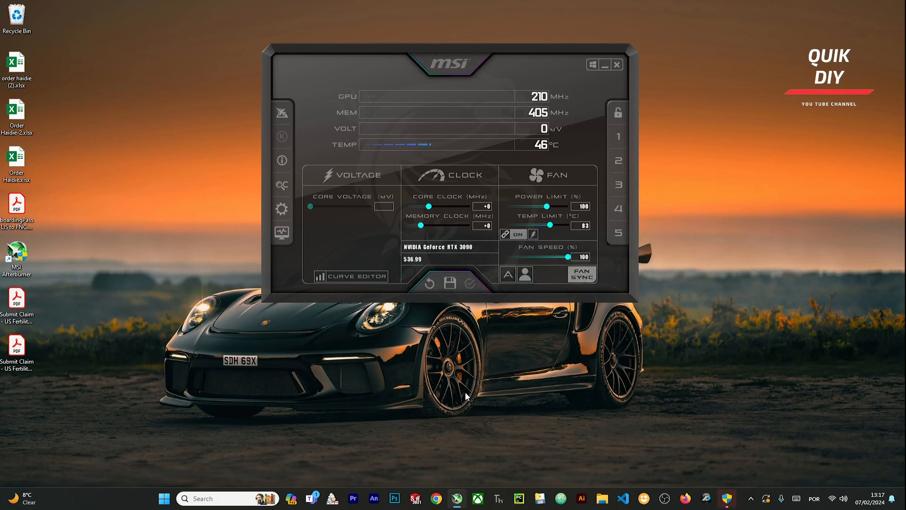
{"action": "mouse_move", "coordinate": [756, 313]}
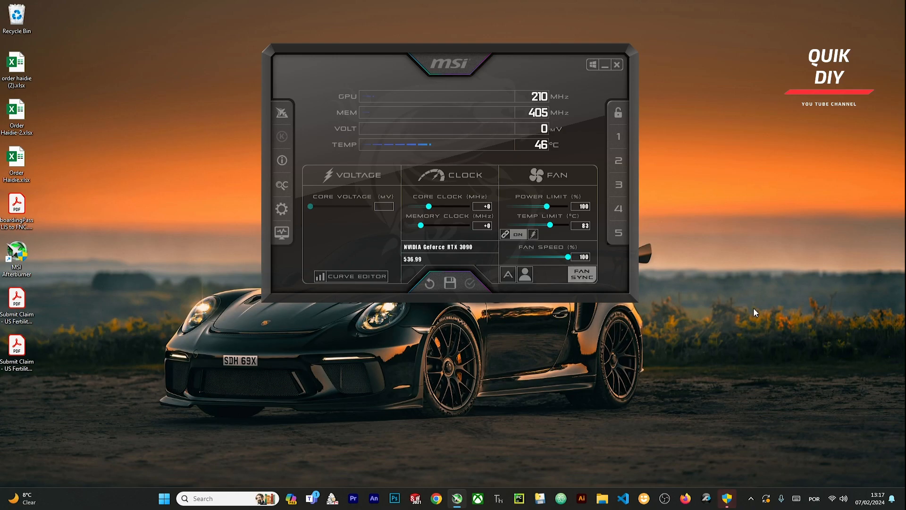
{"action": "mouse_move", "coordinate": [700, 299]}
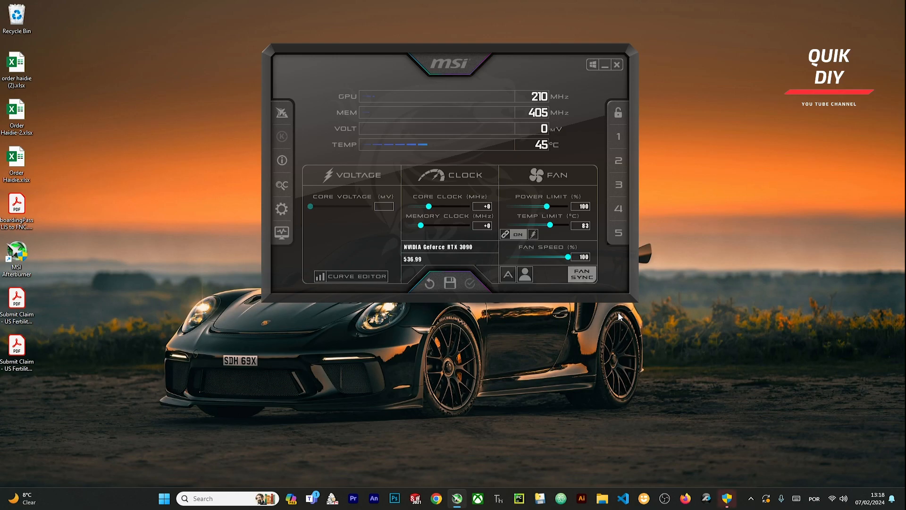
{"action": "mouse_move", "coordinate": [654, 263]}
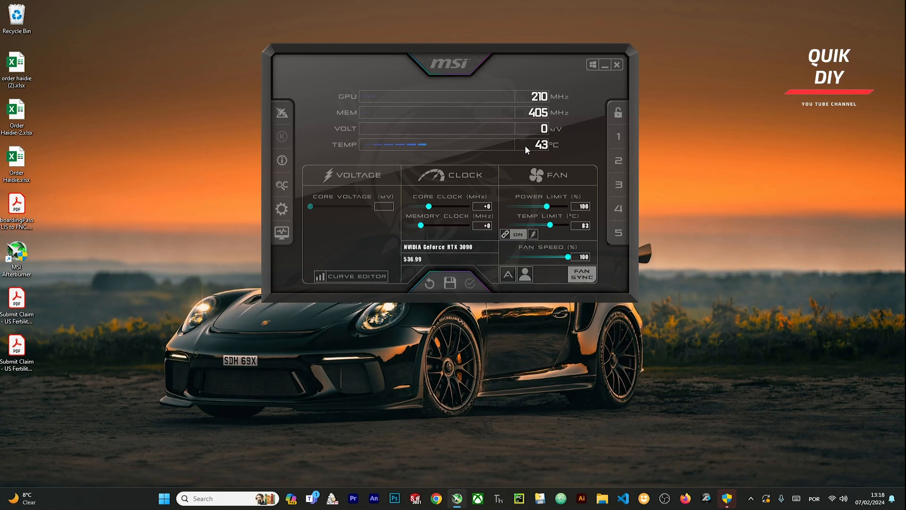
{"action": "mouse_move", "coordinate": [479, 151]}
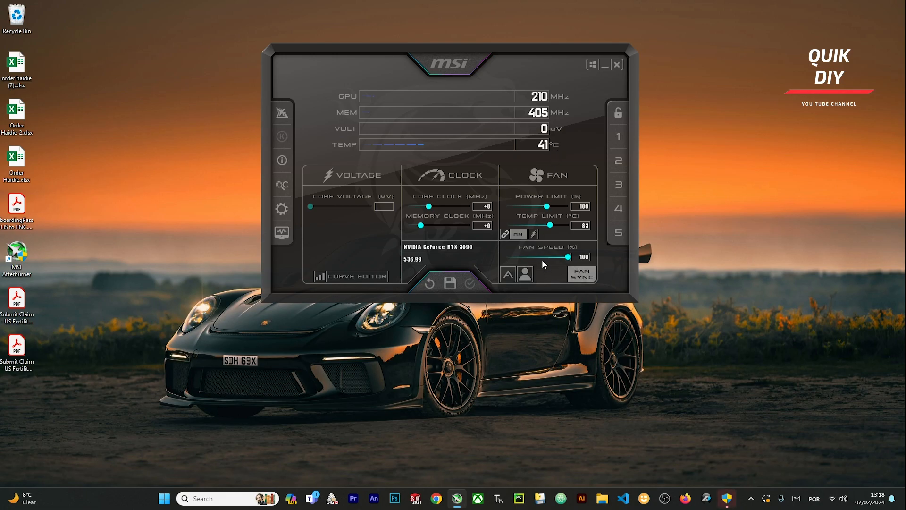
{"action": "mouse_move", "coordinate": [576, 288]}
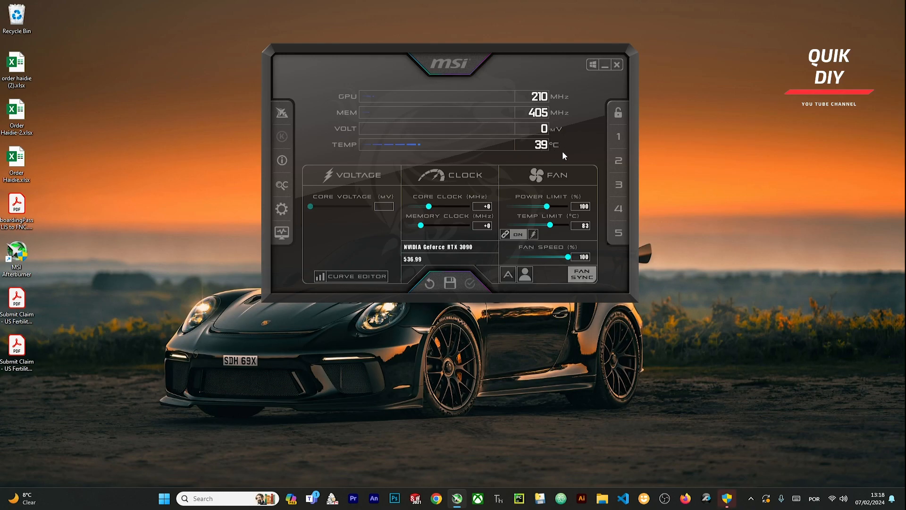
{"action": "mouse_move", "coordinate": [547, 165]}
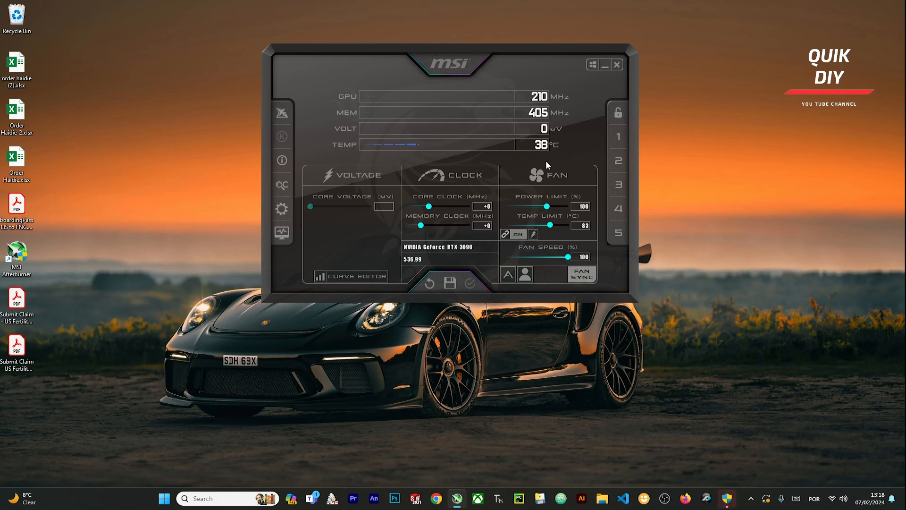
{"action": "mouse_move", "coordinate": [583, 141]}
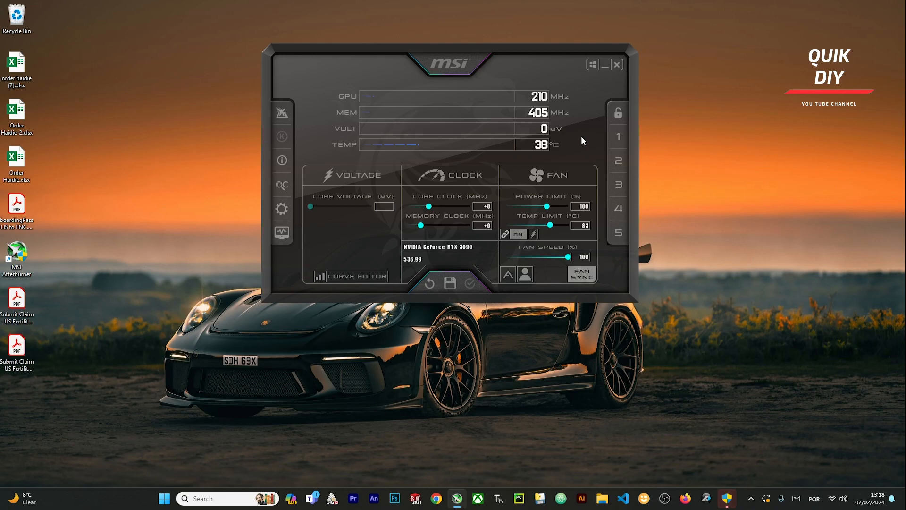